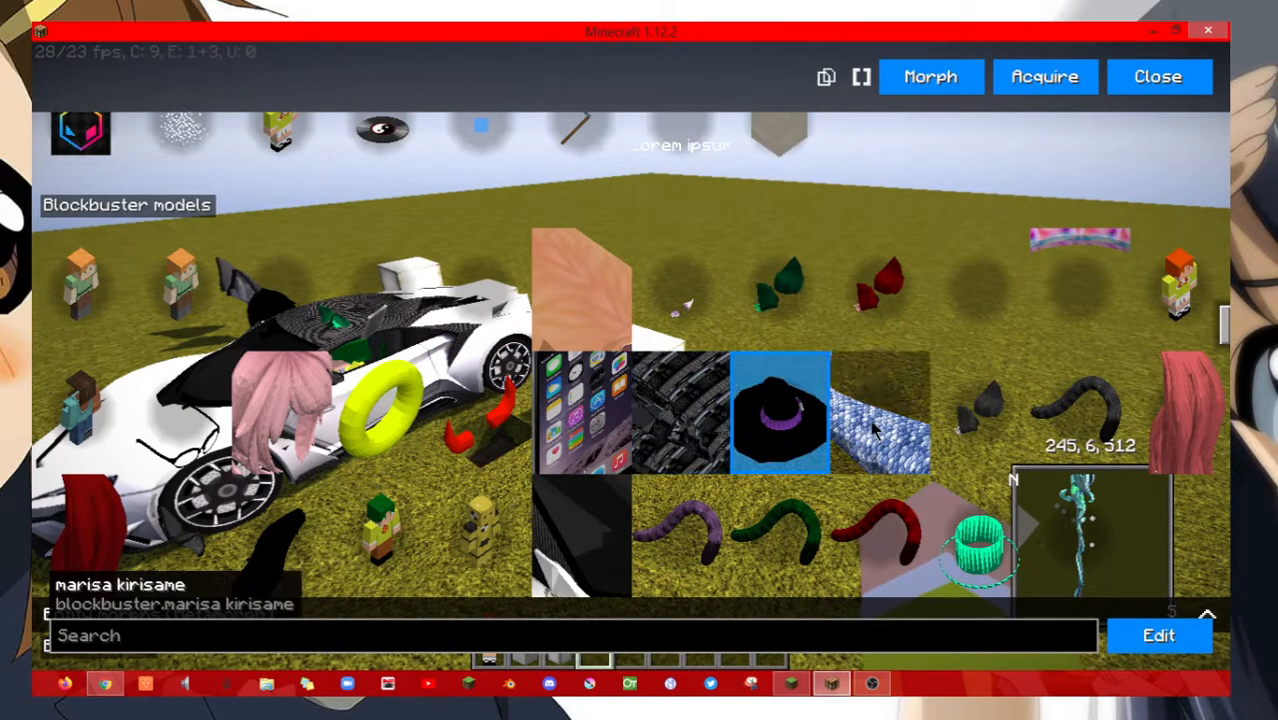
Browse the Blockbuster models collection in the morph library
{"action": "left_click", "coordinate": [1080, 536]}
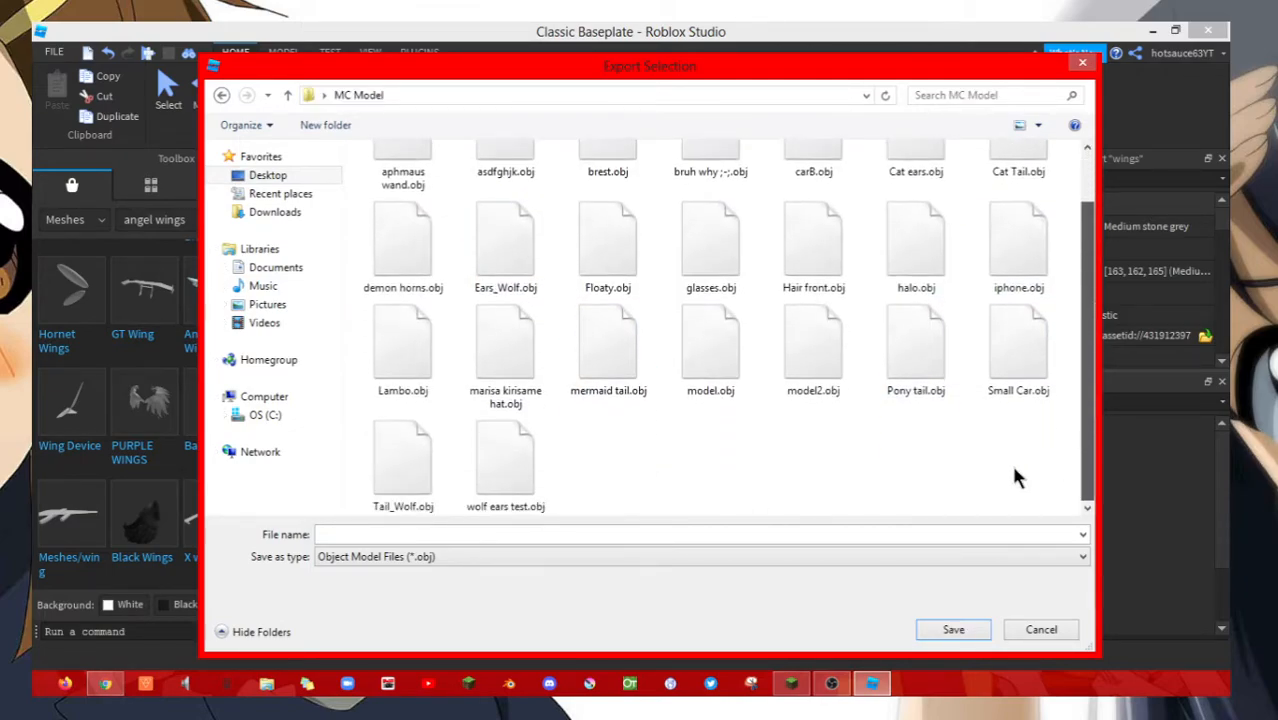
Navigate the export dialog into the MC Model folder holding the existing OBJ models
{"action": "left_click", "coordinate": [1040, 628]}
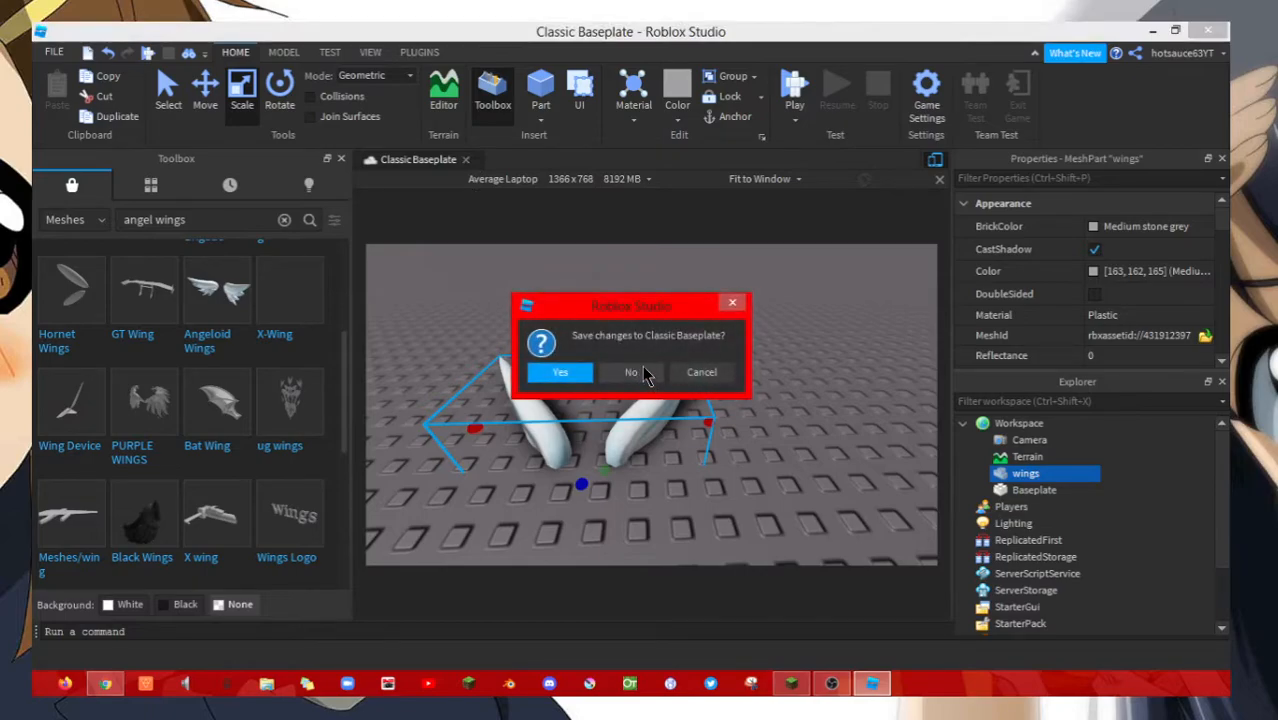
Close the Classic Baseplate place without saving its changes
{"action": "left_click", "coordinate": [632, 372]}
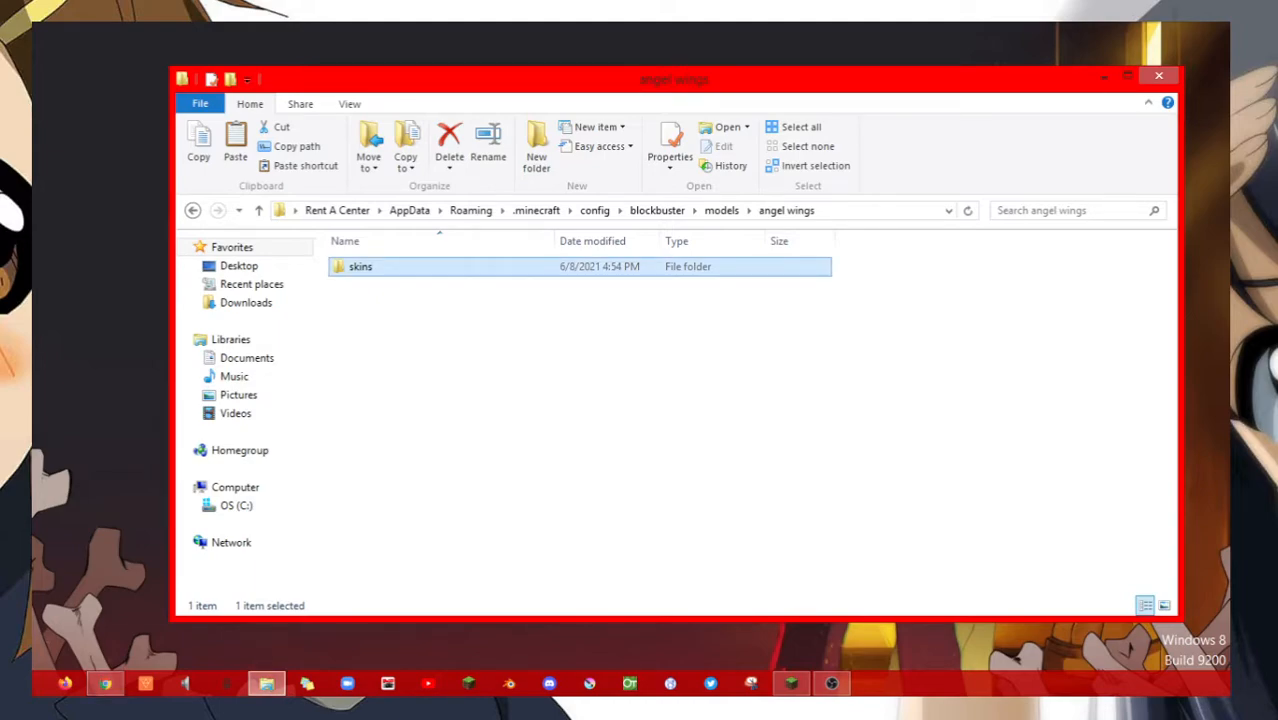
Enter the skins subfolder of the angel wings model folder
{"action": "double_click", "coordinate": [360, 266]}
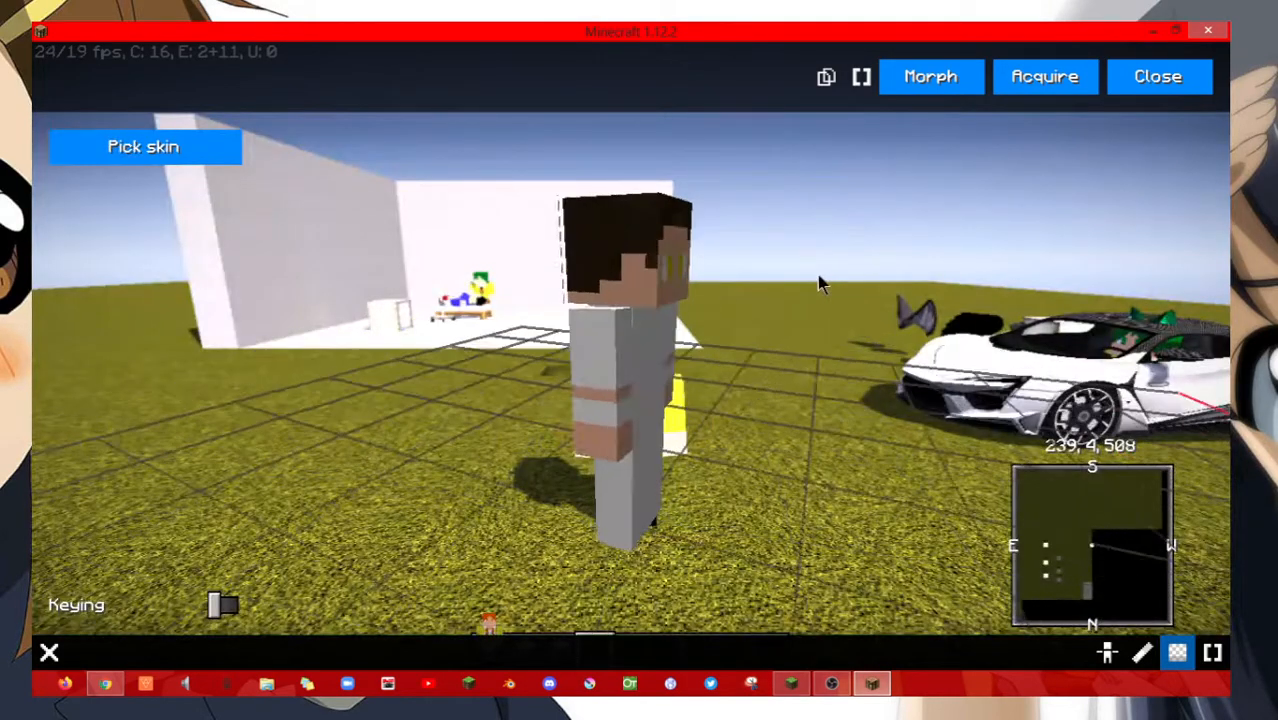
Start picking a skin for the player morph in its white outfit
{"action": "left_click", "coordinate": [1156, 76]}
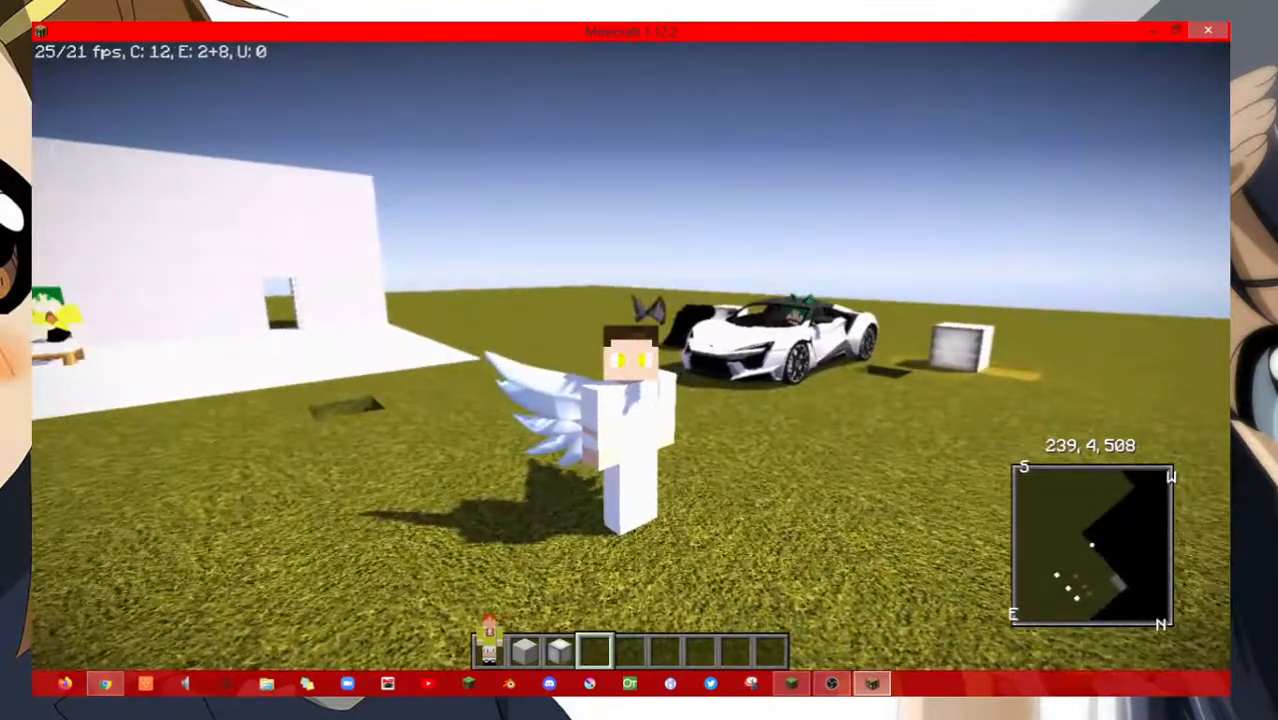